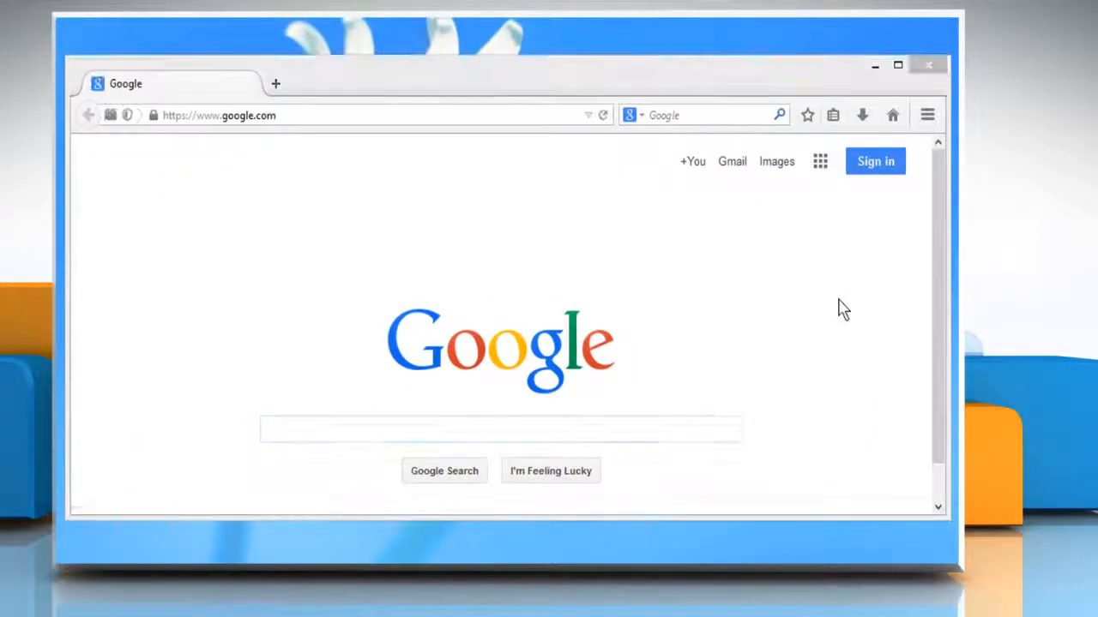
# Open the Add-ons Manager from the Firefox menu button.
pyautogui.click(926, 113)
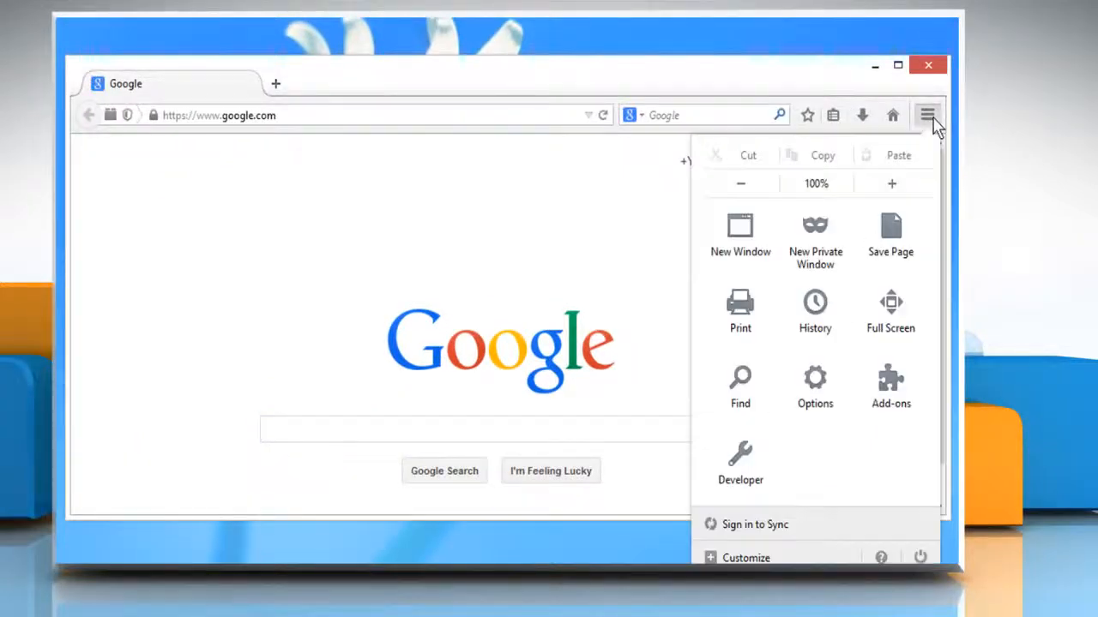
pyautogui.moveTo(890, 391)
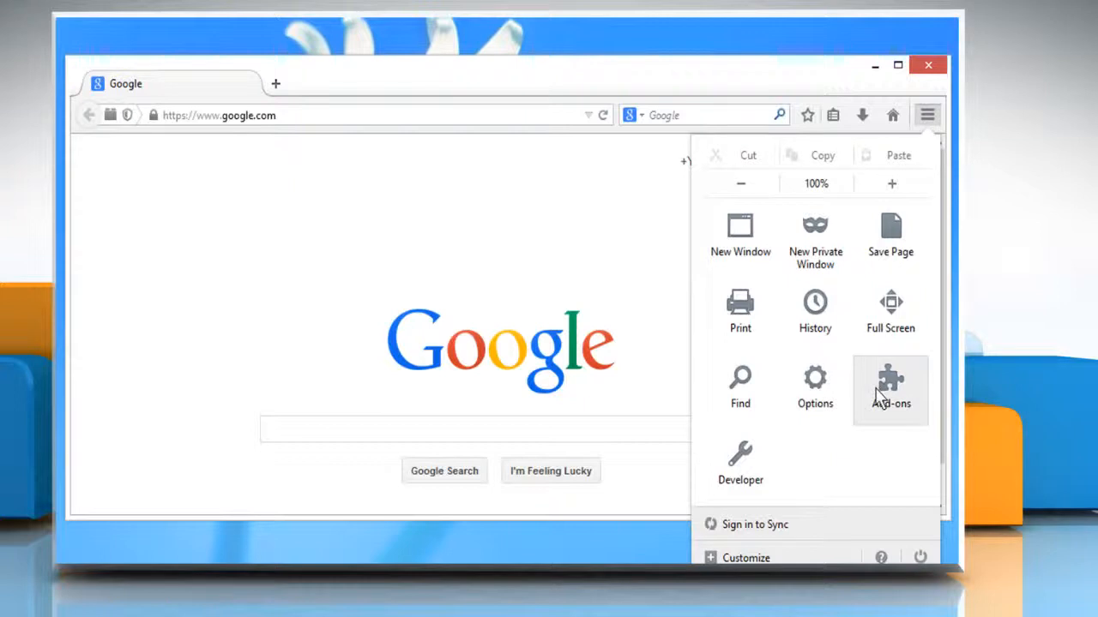
pyautogui.click(891, 386)
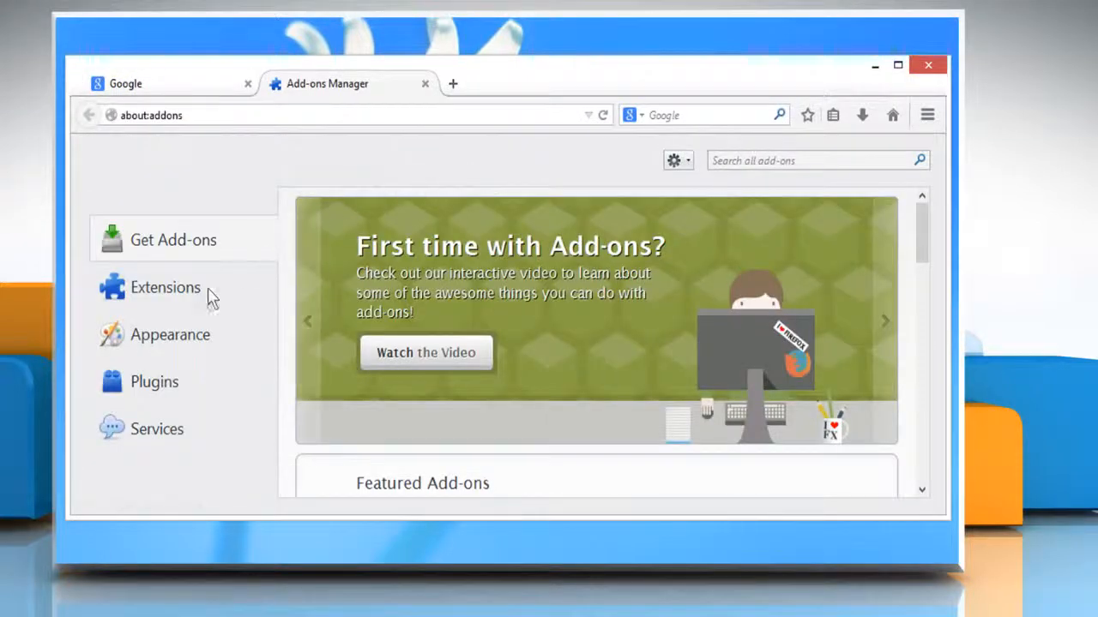
# In Extensions, disable SNT 2.1 and remove YoutubeAdblocker 1.0.
pyautogui.click(165, 288)
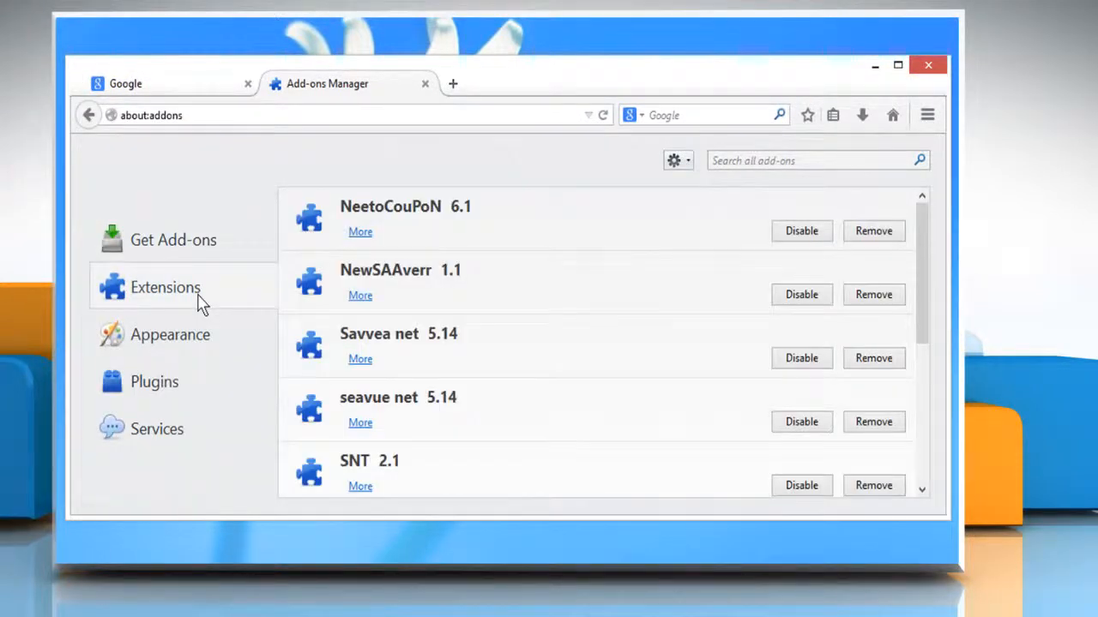
pyautogui.scroll(-3)
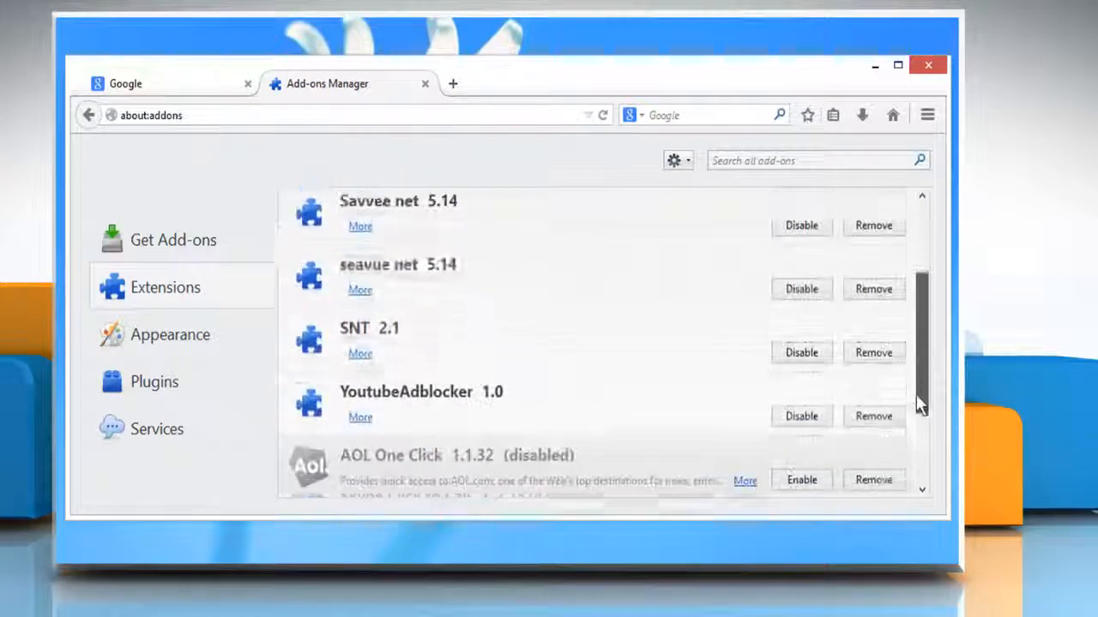
pyautogui.scroll(-3)
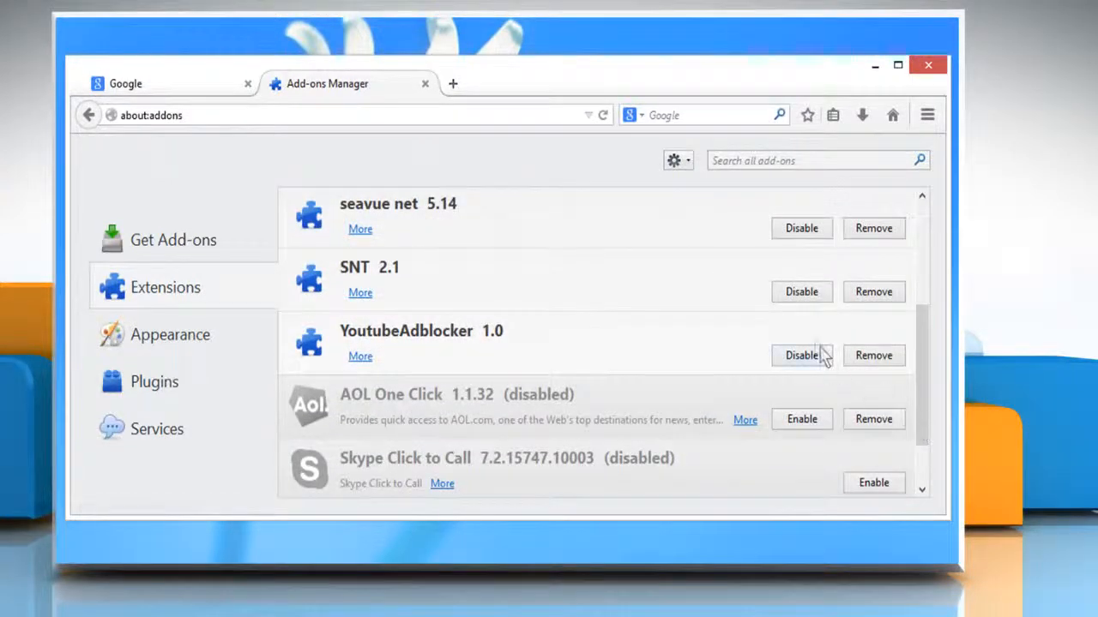
pyautogui.moveTo(801, 292)
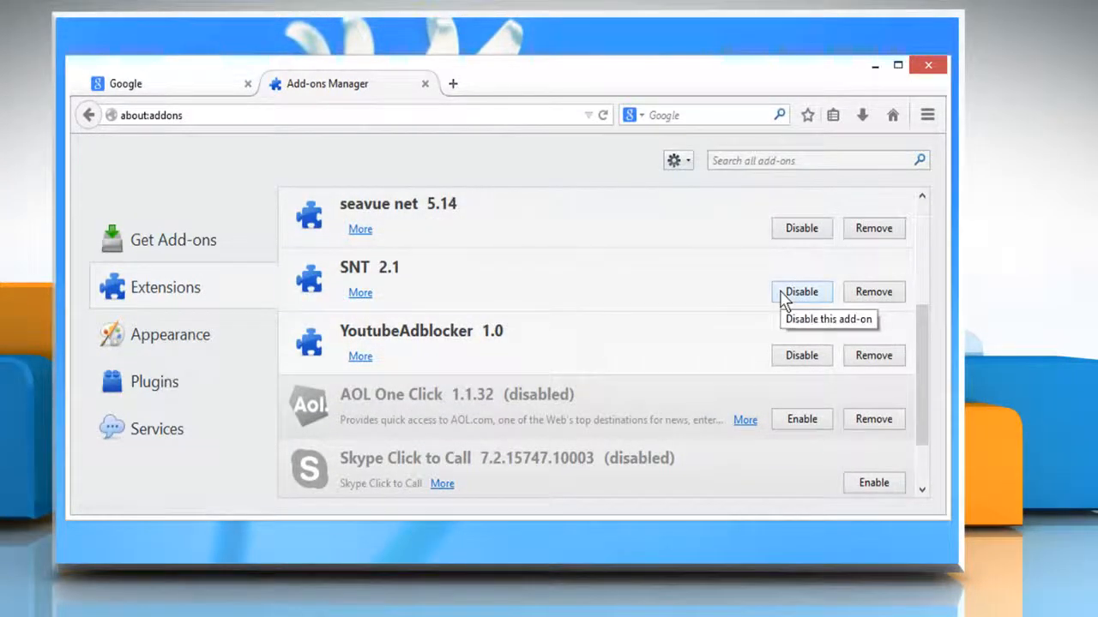
pyautogui.click(801, 292)
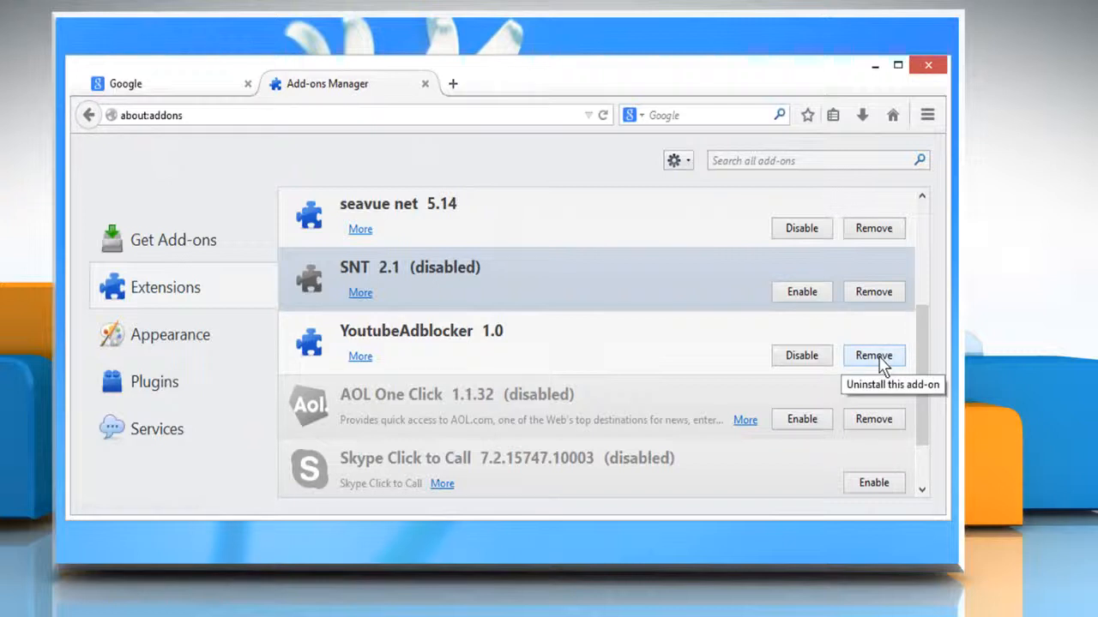
pyautogui.click(873, 355)
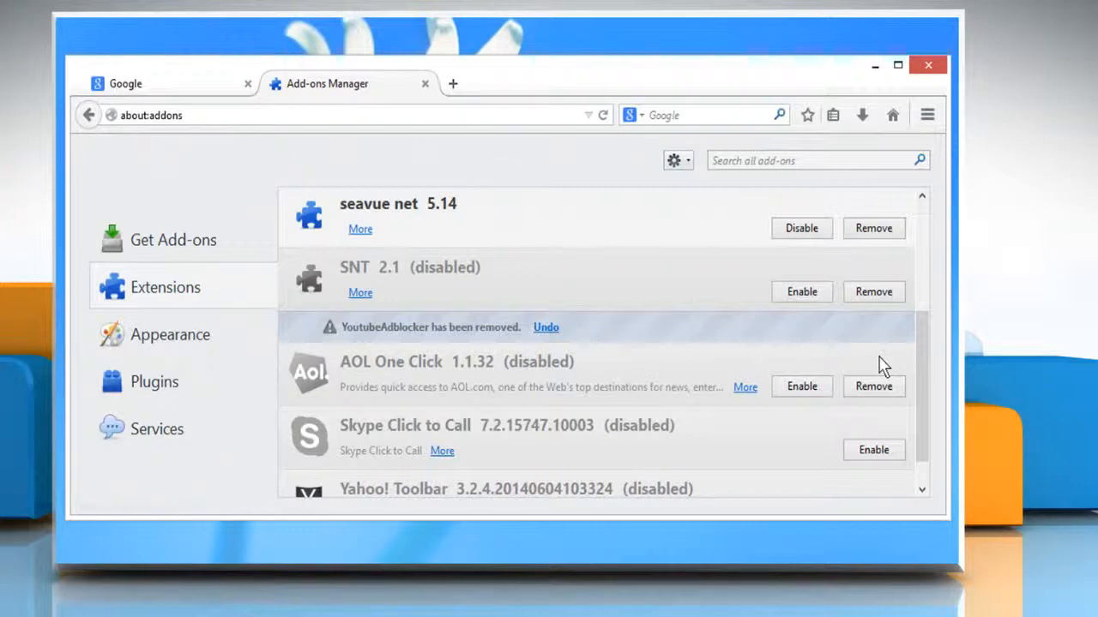
pyautogui.moveTo(288, 398)
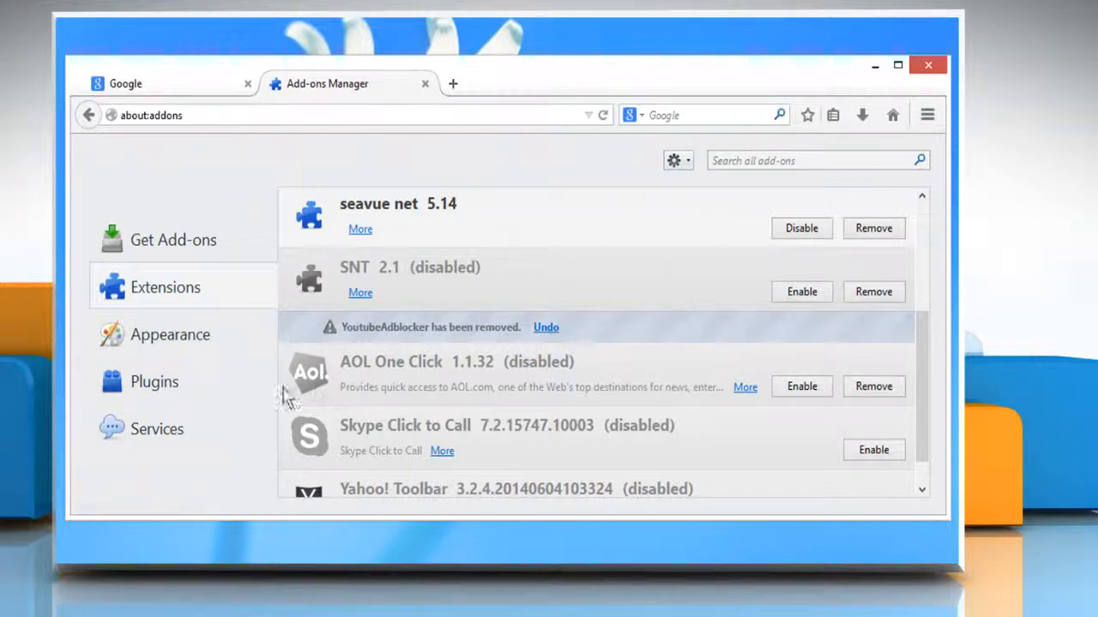
# Show the list of installed plugins from the sidebar.
pyautogui.click(154, 381)
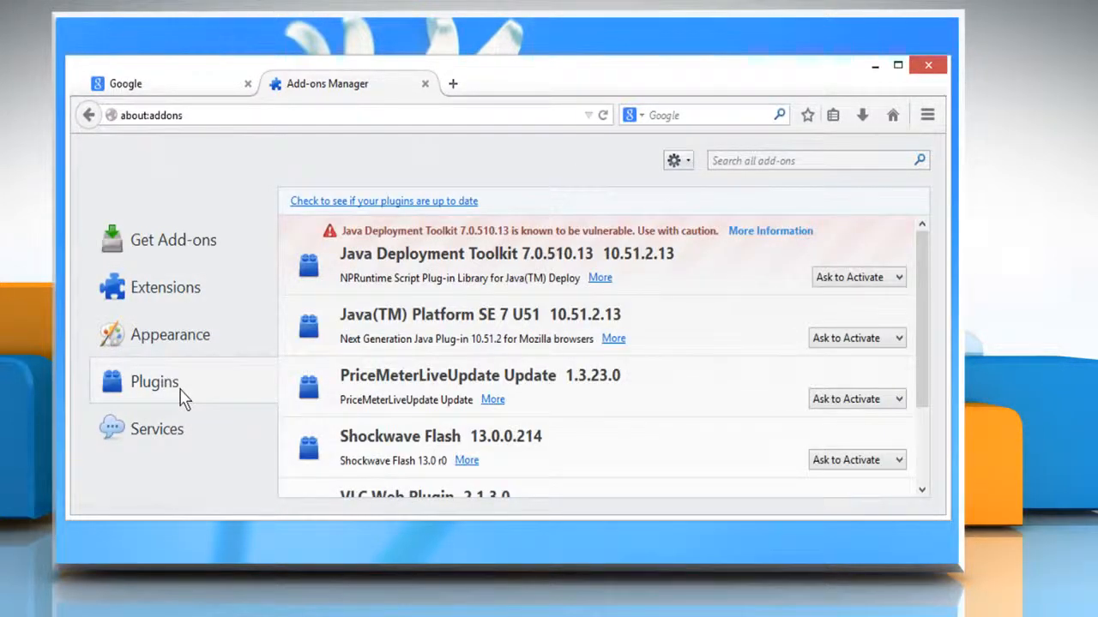
pyautogui.moveTo(381, 201)
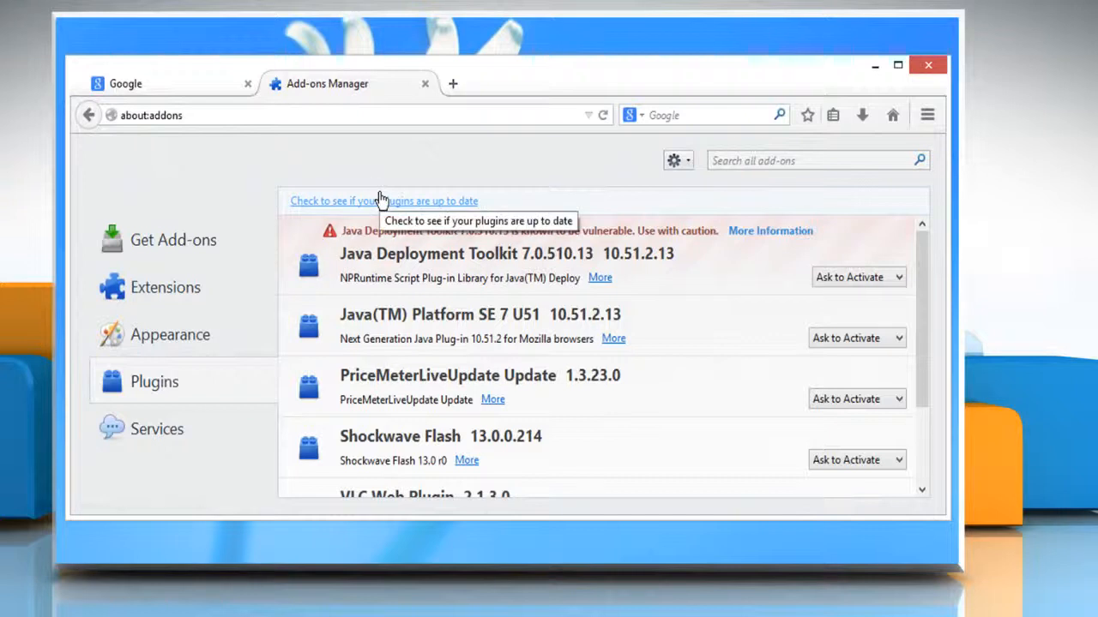
# Open Mozilla's Plugin Check page via the 'up to date' link.
pyautogui.click(384, 201)
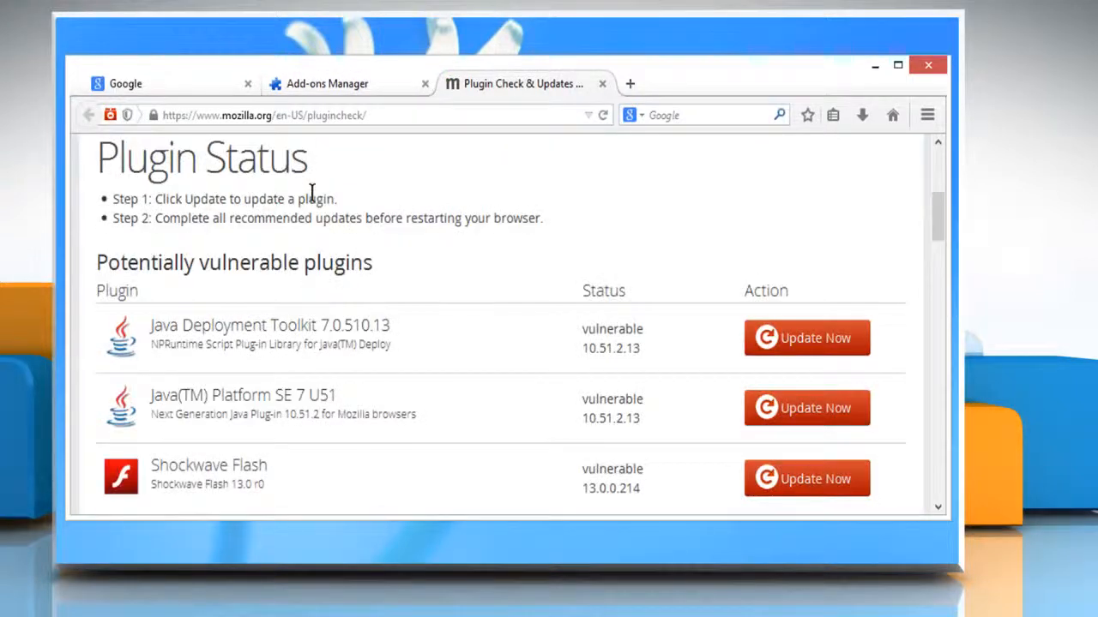
pyautogui.moveTo(827, 352)
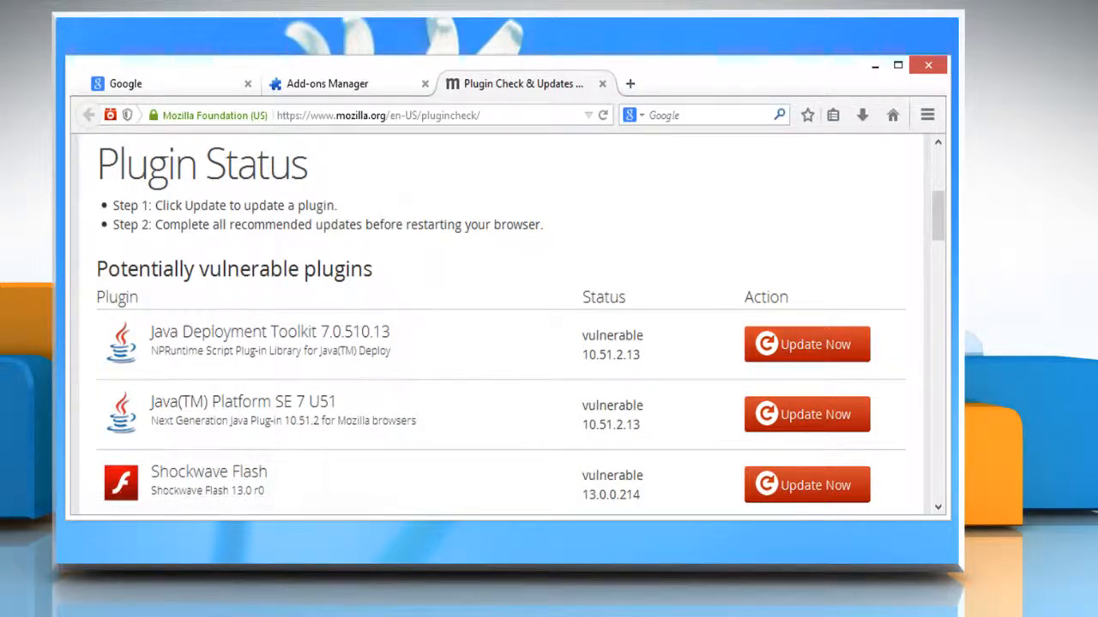
pyautogui.moveTo(889, 301)
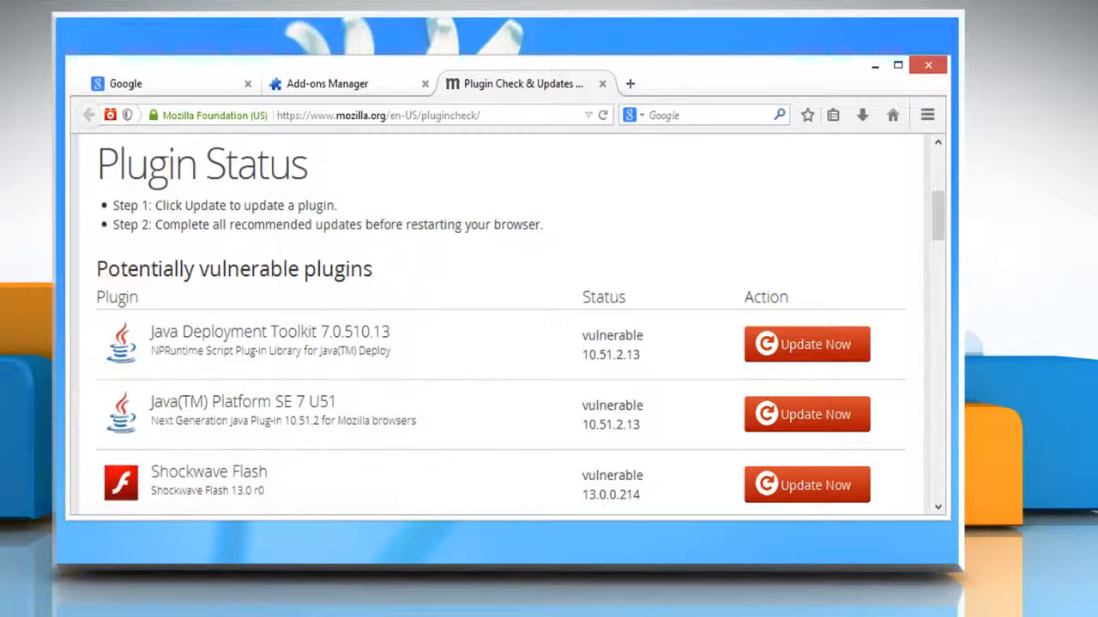
pyautogui.moveTo(455, 556)
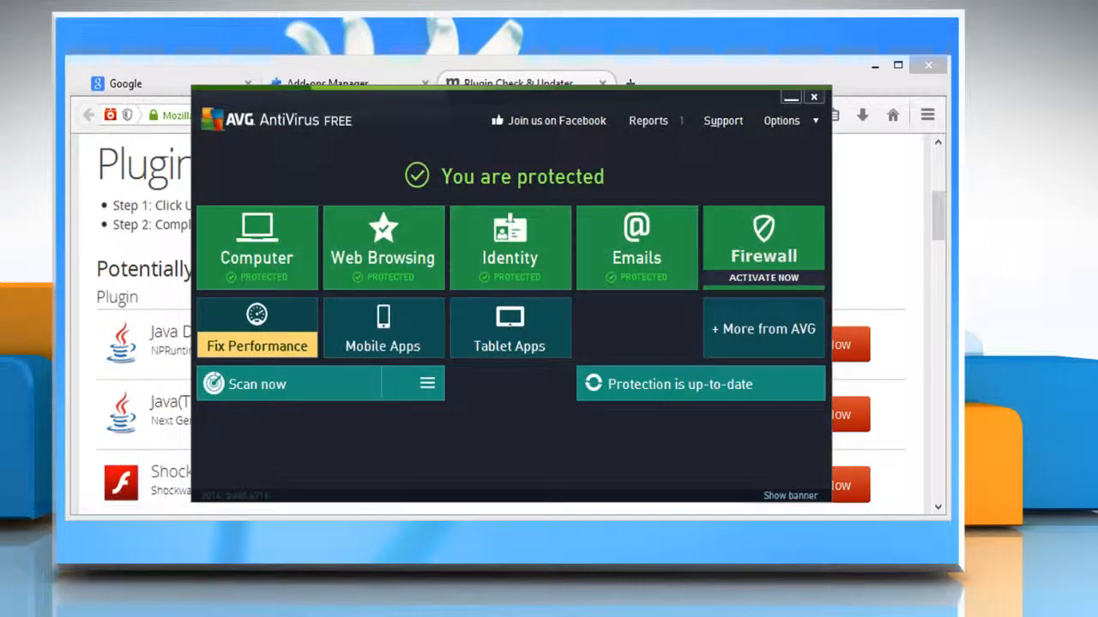
pyautogui.moveTo(401, 187)
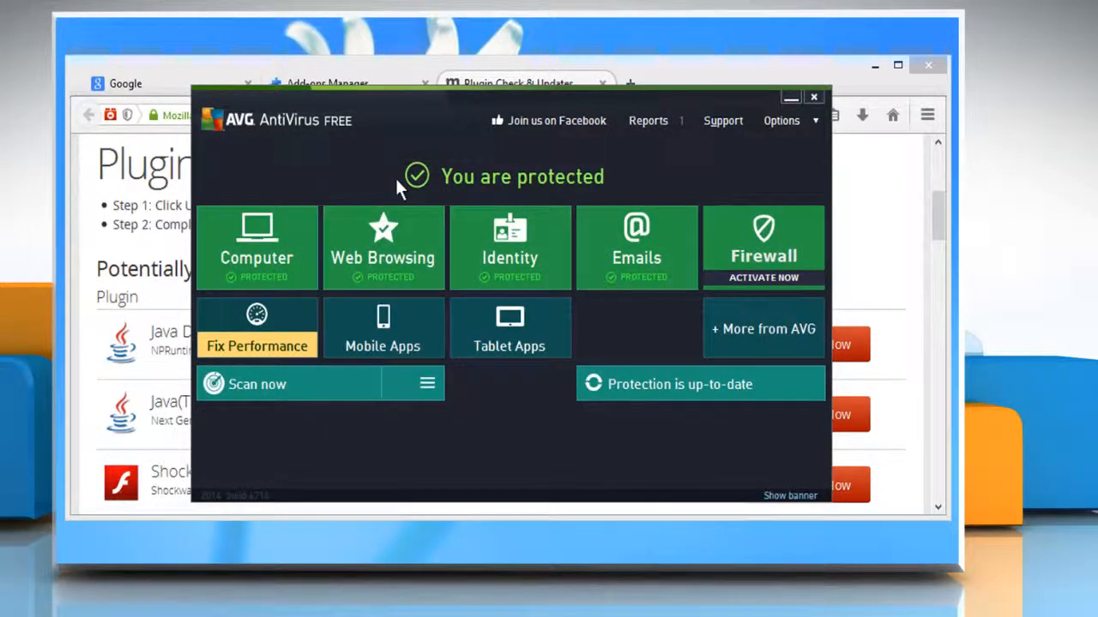
pyautogui.moveTo(360, 192)
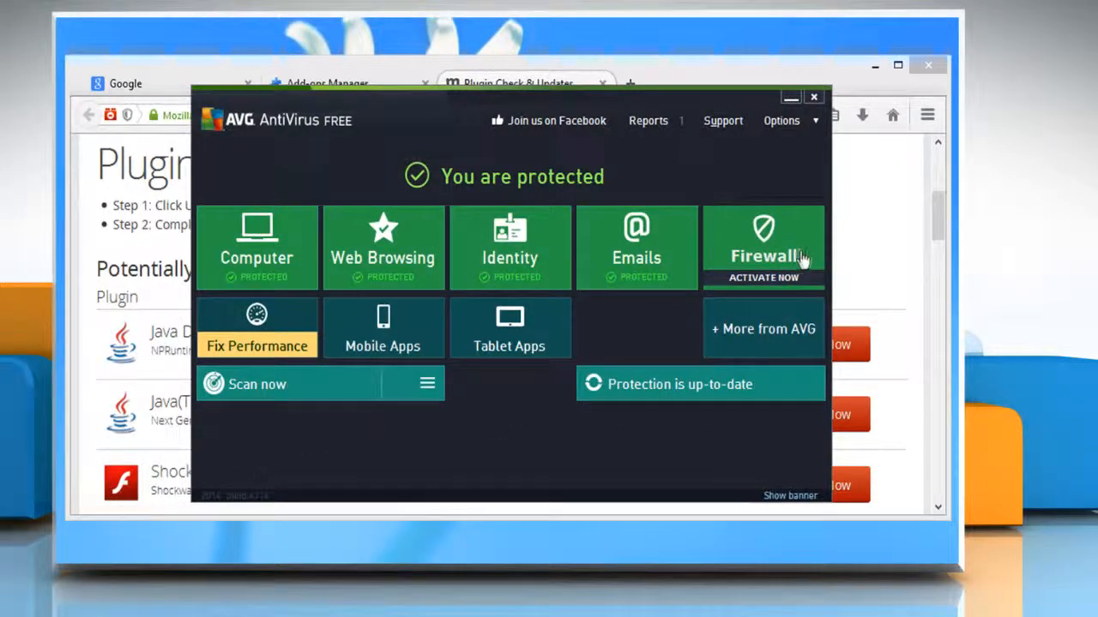
pyautogui.moveTo(806, 255)
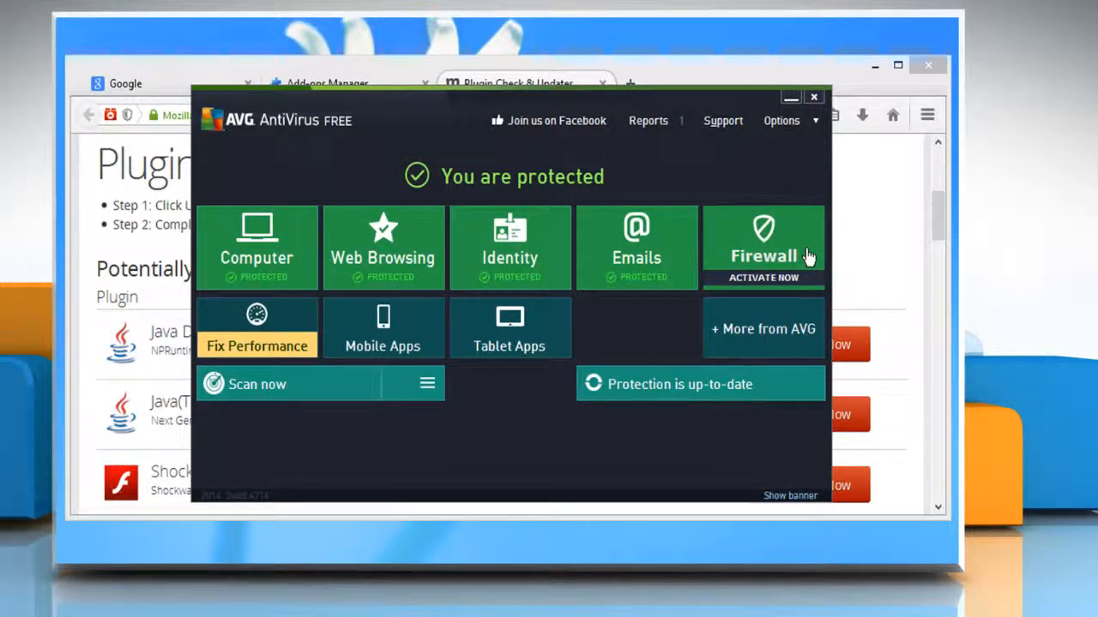